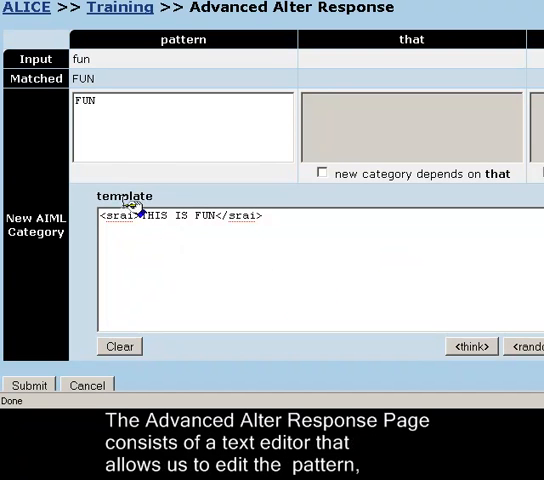
{"action": "mouse_move", "coordinate": [140, 150]}
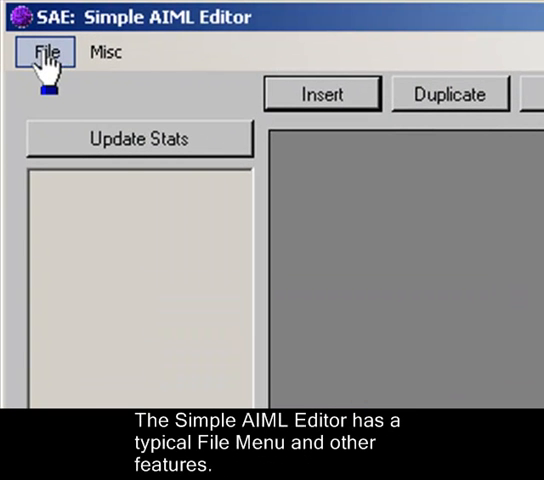
- Load update1.aiml from the fake kirk folder, listing its 1176 categories
{"action": "left_click", "coordinate": [44, 52]}
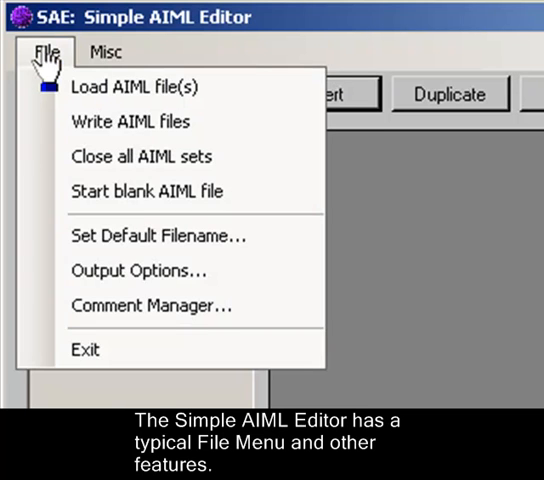
{"action": "left_click", "coordinate": [104, 52]}
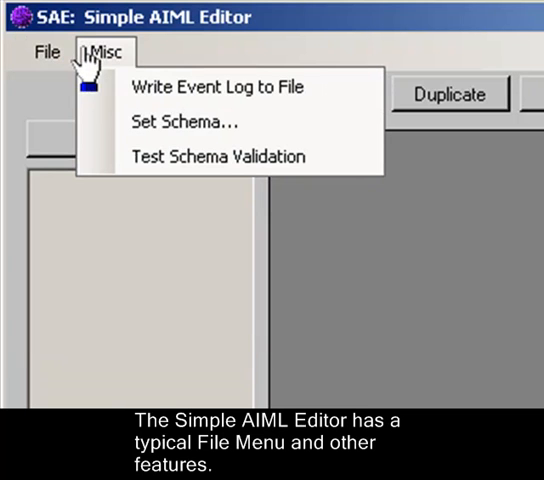
{"action": "left_click", "coordinate": [46, 52]}
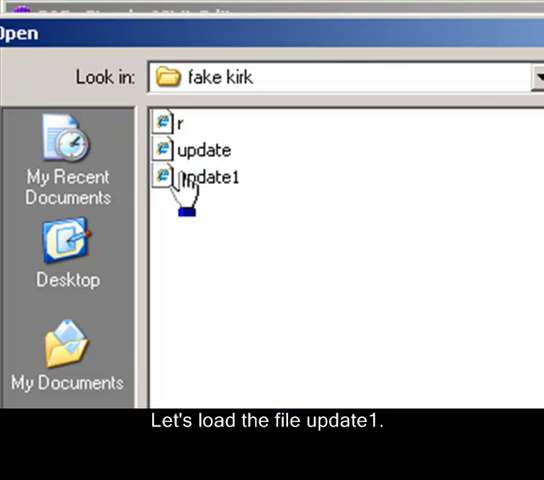
{"action": "left_click", "coordinate": [208, 176]}
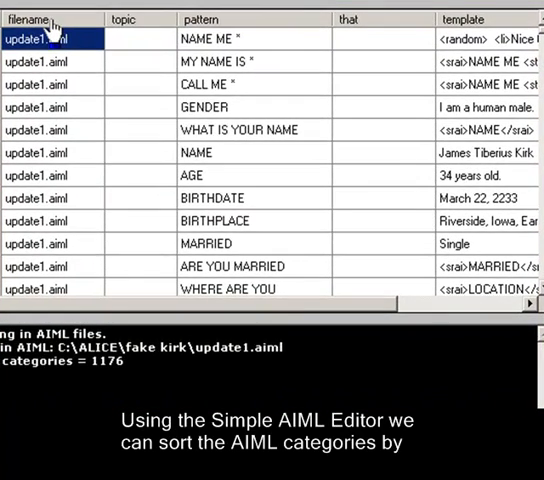
{"action": "left_click", "coordinate": [200, 20]}
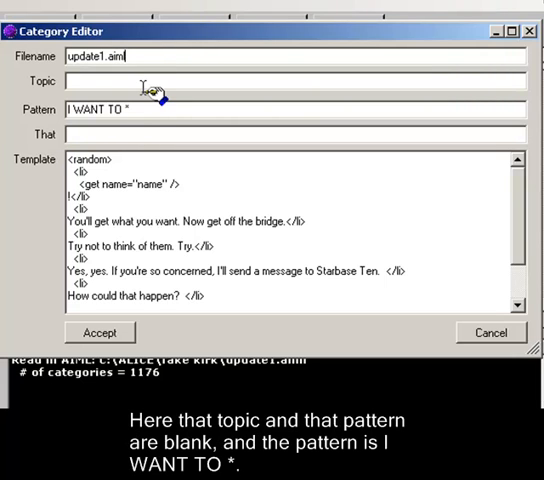
{"action": "mouse_move", "coordinate": [150, 110]}
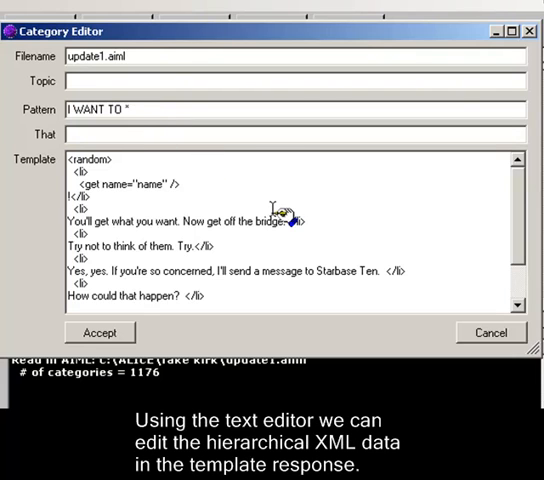
{"action": "scroll", "scroll_direction": "down", "scroll_amount": 3}
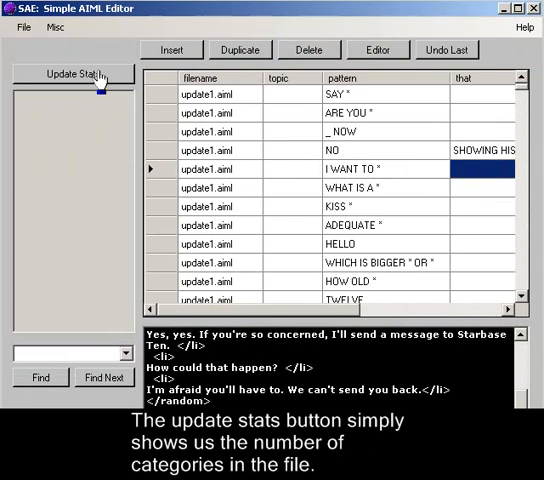
- Update the category stats, then search for <srai> and for REDUCTION in the loaded file
{"action": "left_click", "coordinate": [72, 74]}
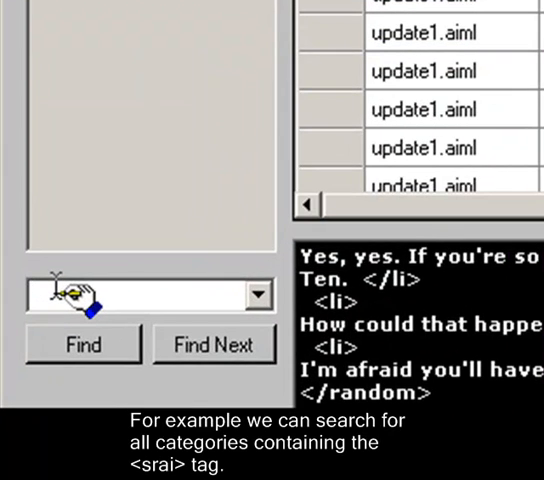
{"action": "type", "text": "<srai>"}
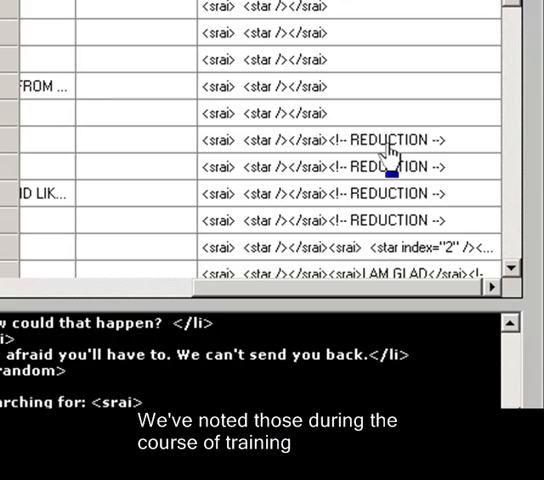
{"action": "mouse_move", "coordinate": [340, 240]}
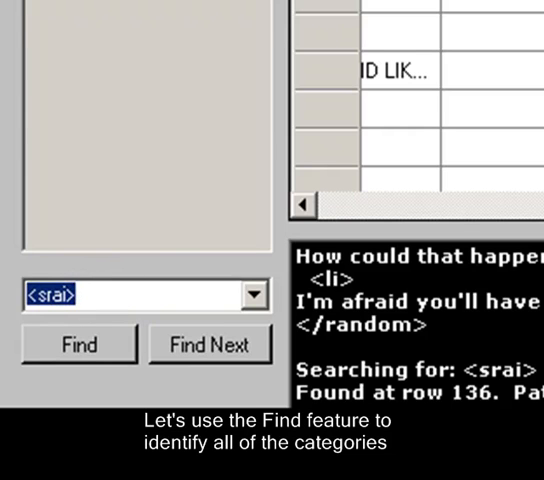
{"action": "type", "text": "REDUCTION"}
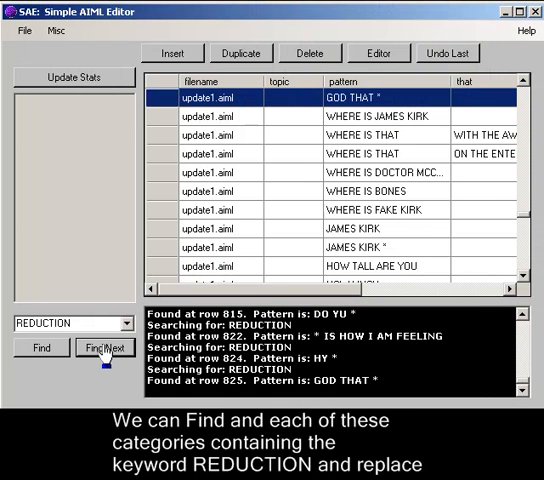
- Reassign each category found with REDUCTION to the filename new-reductions.aiml
{"action": "left_click", "coordinate": [104, 348]}
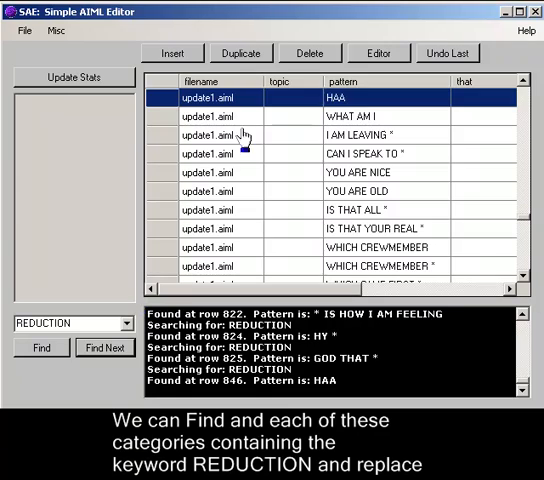
{"action": "left_click", "coordinate": [104, 348]}
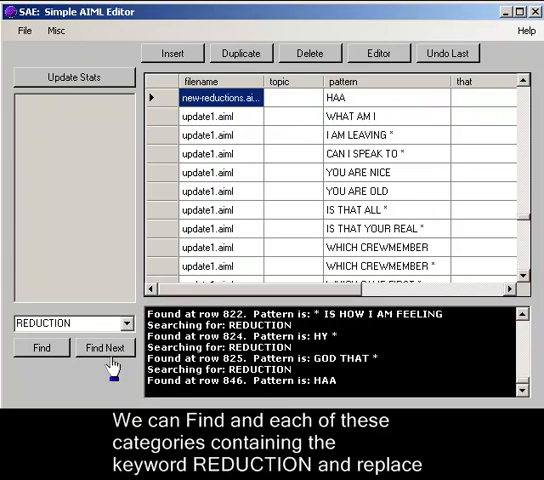
{"action": "left_click", "coordinate": [108, 348]}
{"action": "type", "text": "v"}
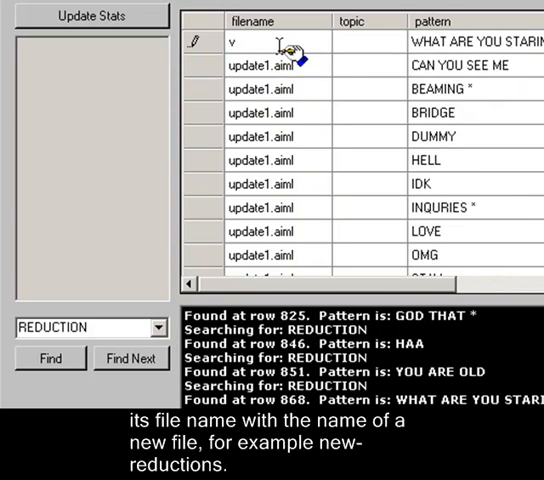
{"action": "type", "text": "new-reductions.aiml"}
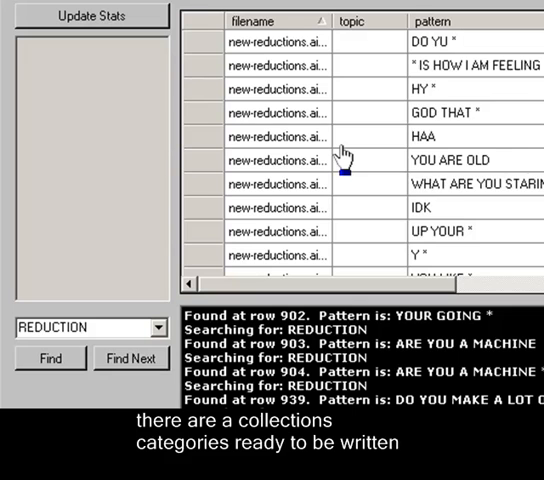
{"action": "scroll", "scroll_direction": "down", "scroll_amount": 3}
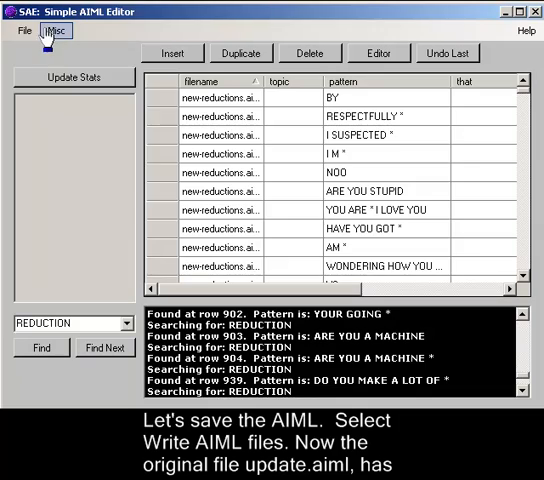
- Write all AIML sets to their files, backing up update1.aiml
{"action": "left_click", "coordinate": [20, 32]}
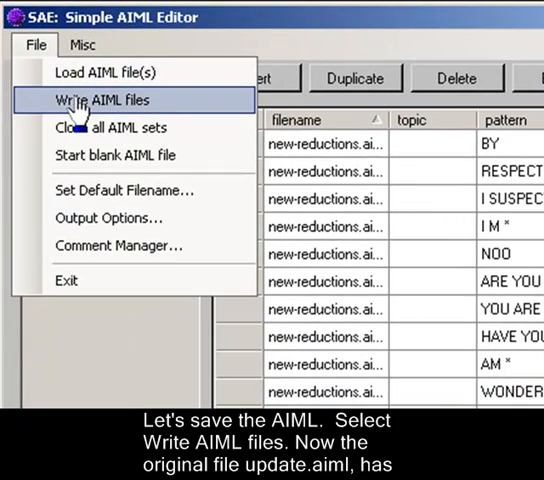
{"action": "left_click", "coordinate": [90, 100]}
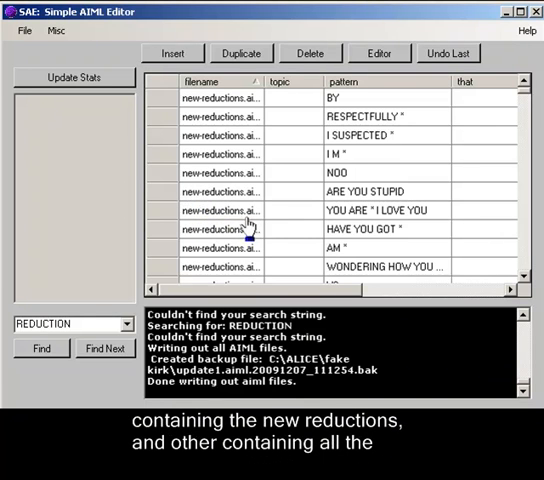
{"action": "mouse_move", "coordinate": [230, 228]}
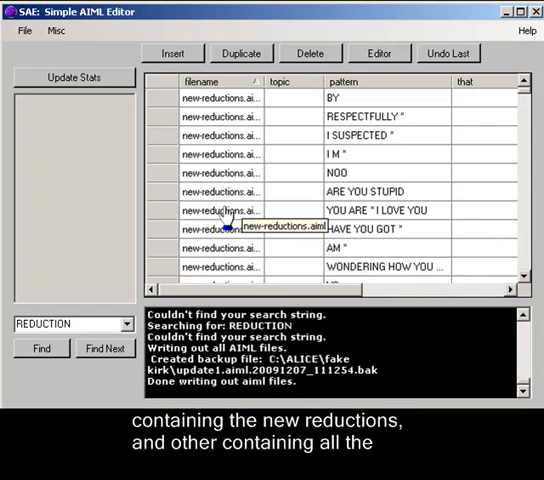
{"action": "mouse_move", "coordinate": [220, 216]}
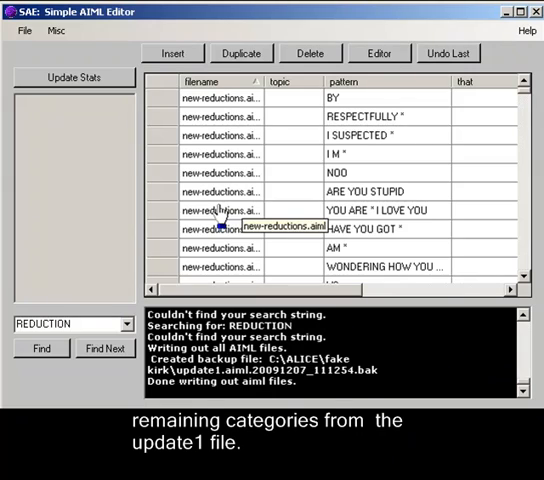
- Reload update1.aiml showing 1123 categories and count new-reductions.aiml at 53
{"action": "left_click", "coordinate": [16, 30]}
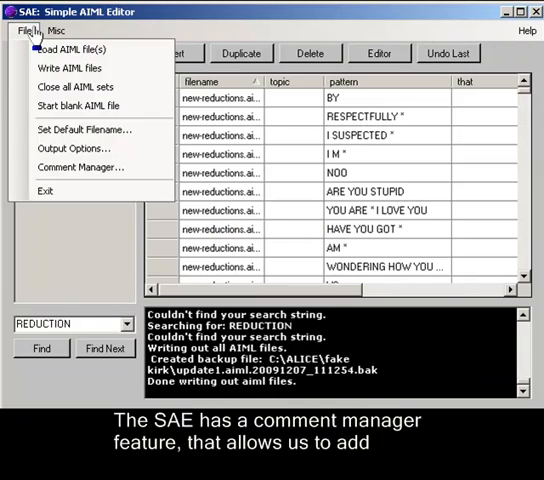
{"action": "left_click", "coordinate": [80, 168]}
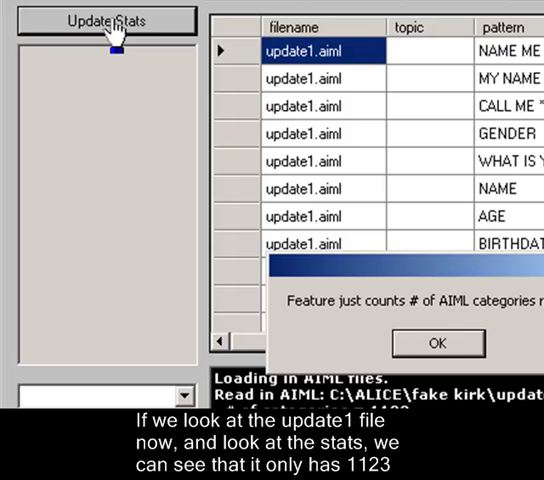
{"action": "left_click", "coordinate": [436, 344]}
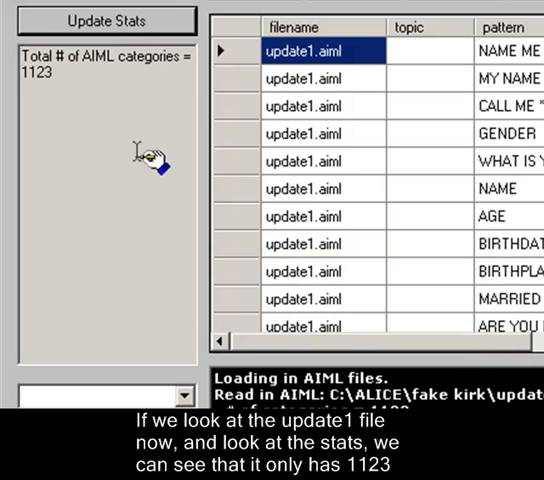
{"action": "mouse_move", "coordinate": [96, 80]}
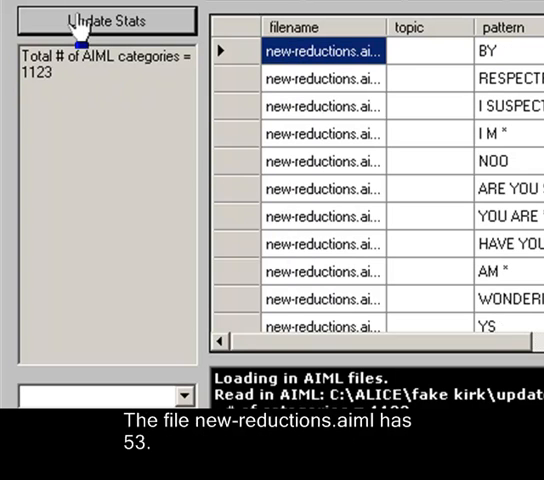
{"action": "left_click", "coordinate": [104, 20]}
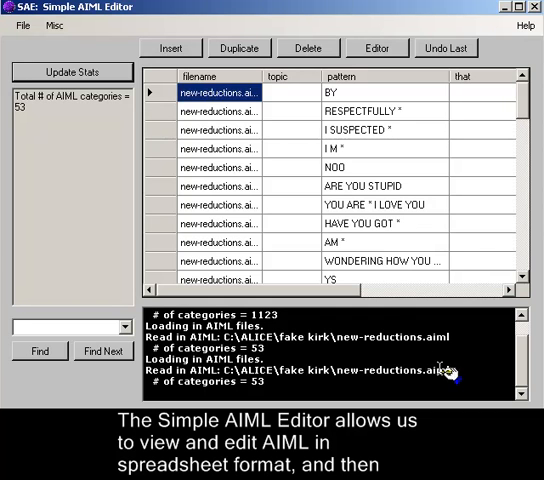
- Scroll the category list right to view the BY row of new-reductions.aiml
{"action": "scroll", "scroll_direction": "right", "scroll_amount": 3}
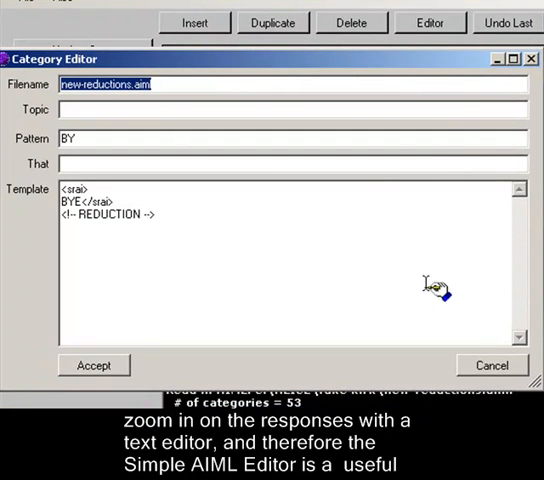
{"action": "mouse_move", "coordinate": [416, 330]}
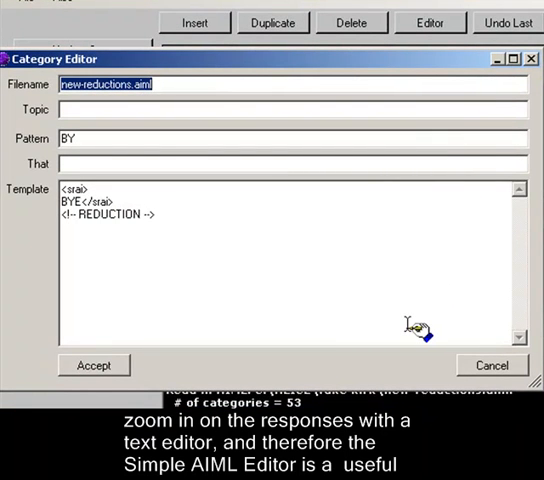